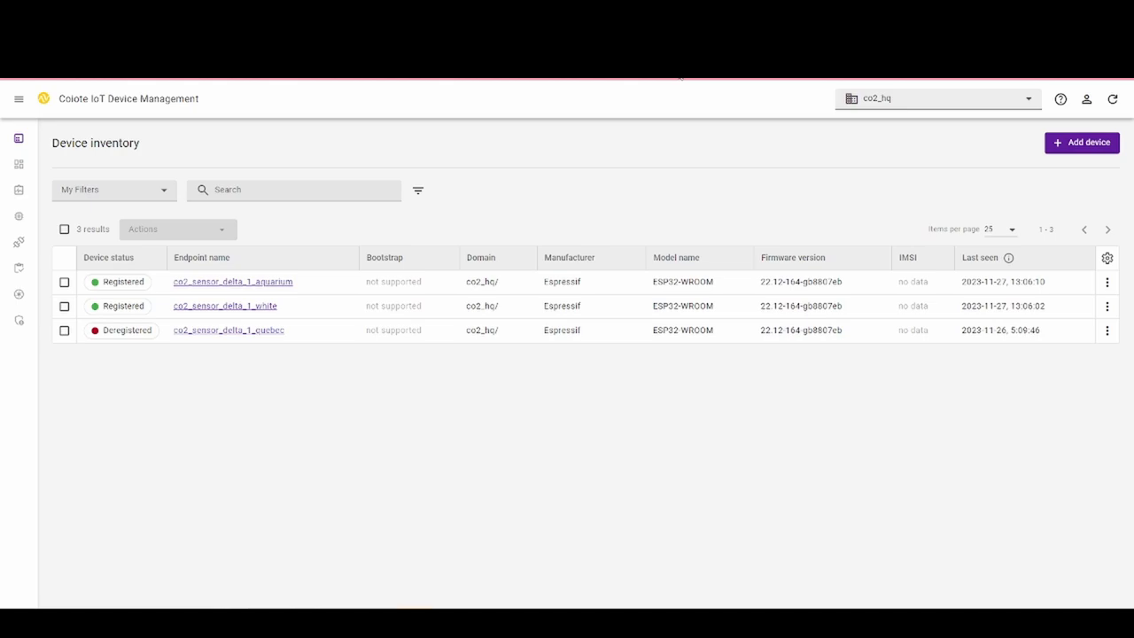
pyautogui.moveTo(242, 259)
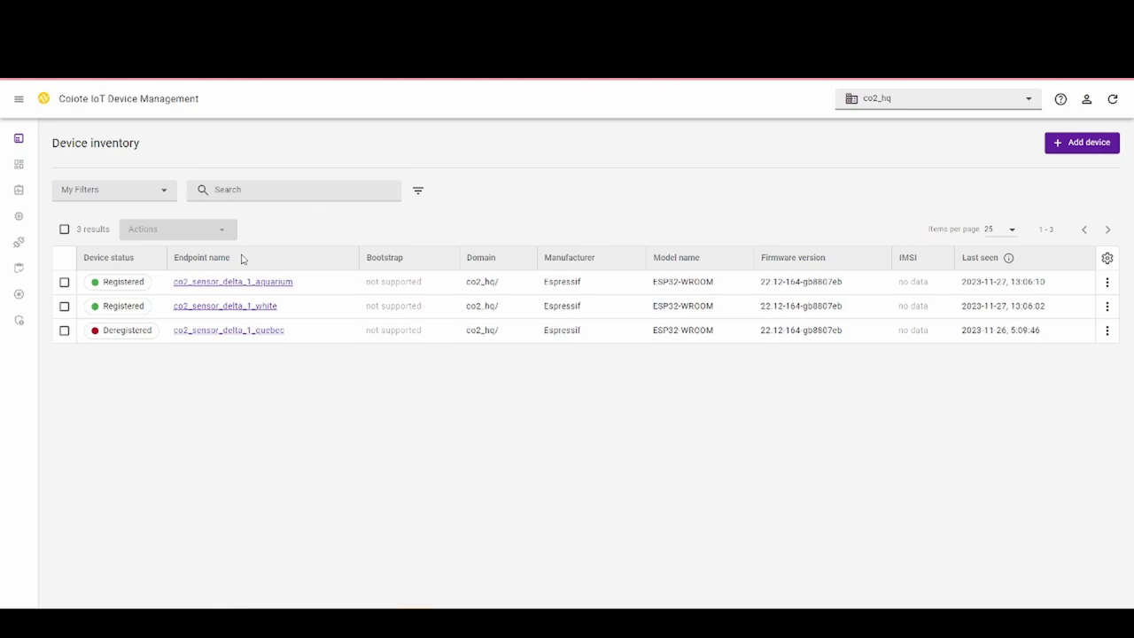
# Step: Browse the co2_sensor_delta_1_aquarium data model, then show the sensor charts dashboard
pyautogui.click(232, 282)
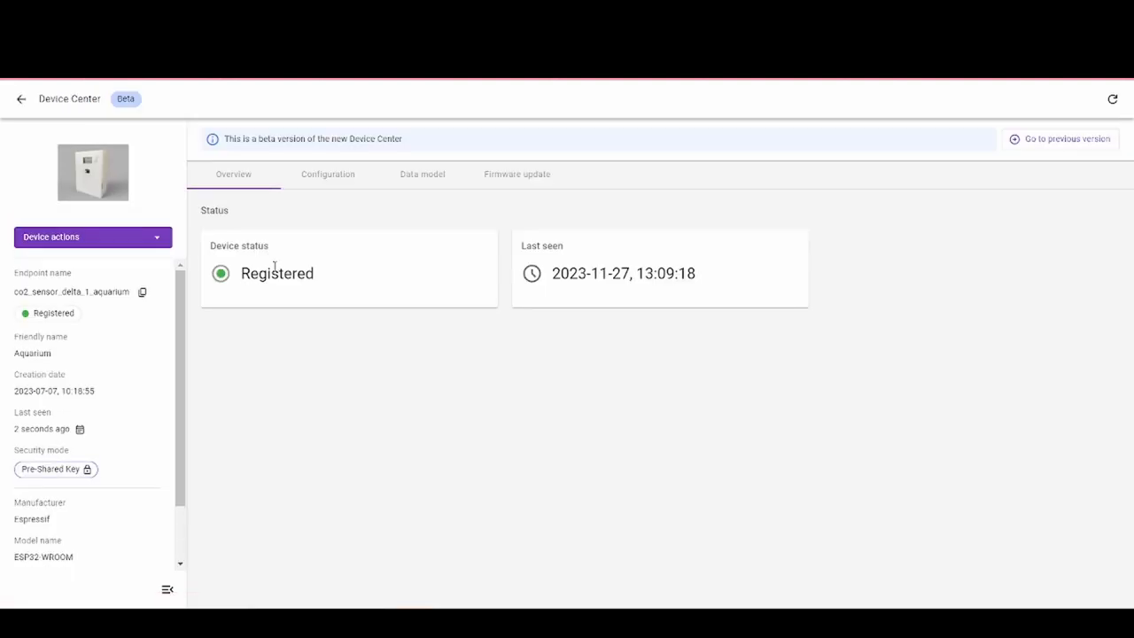
pyautogui.click(422, 174)
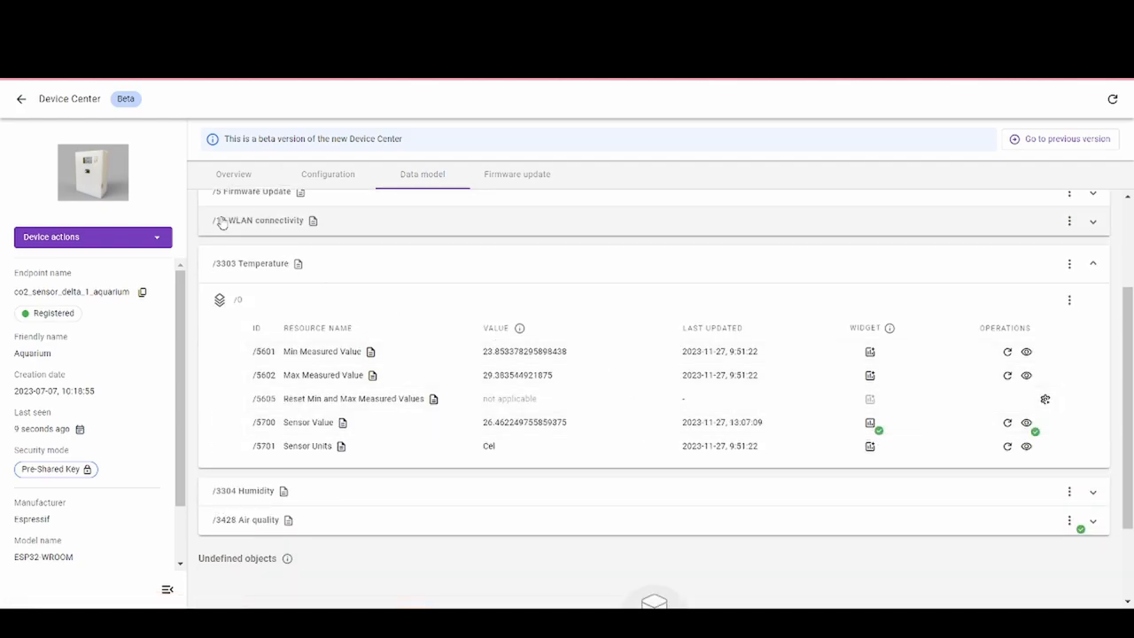
pyautogui.click(20, 101)
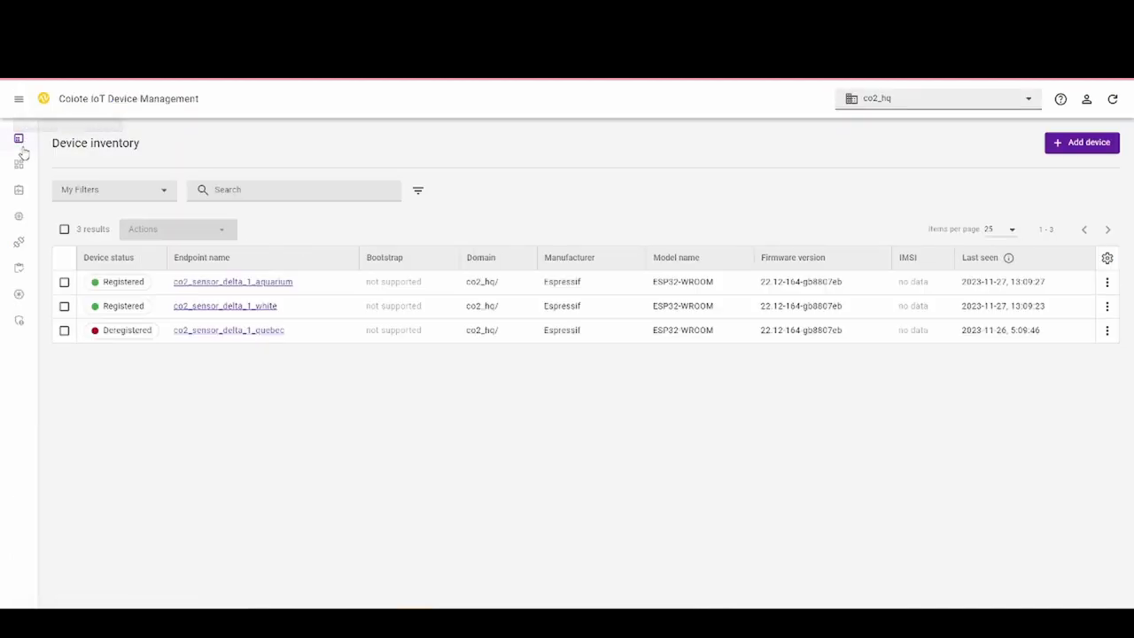
pyautogui.click(19, 165)
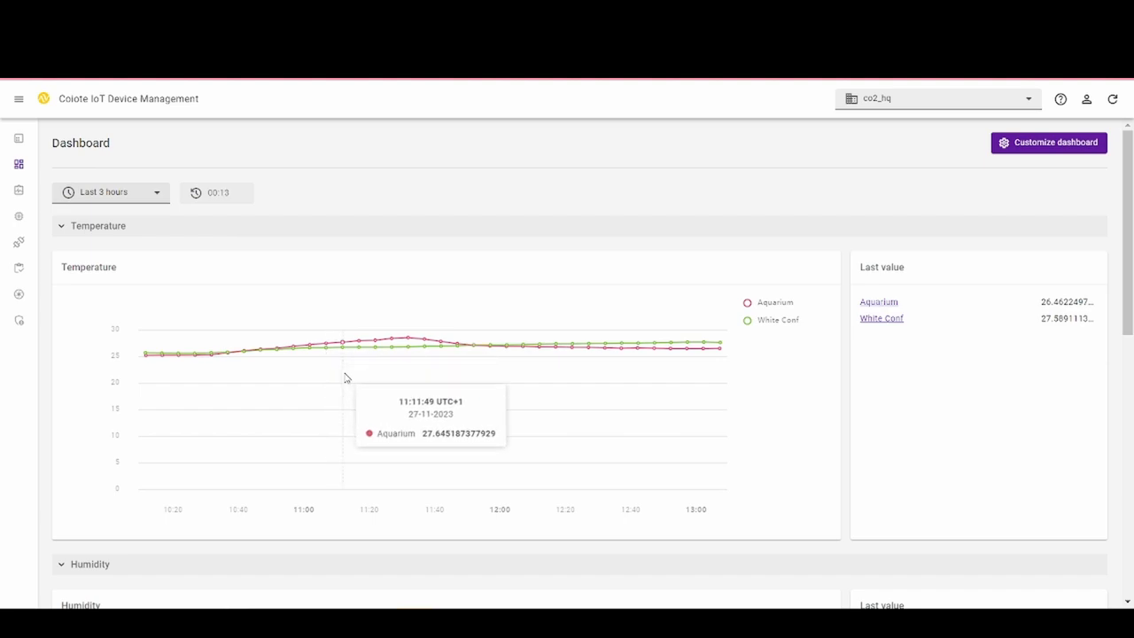
pyautogui.moveTo(19, 105)
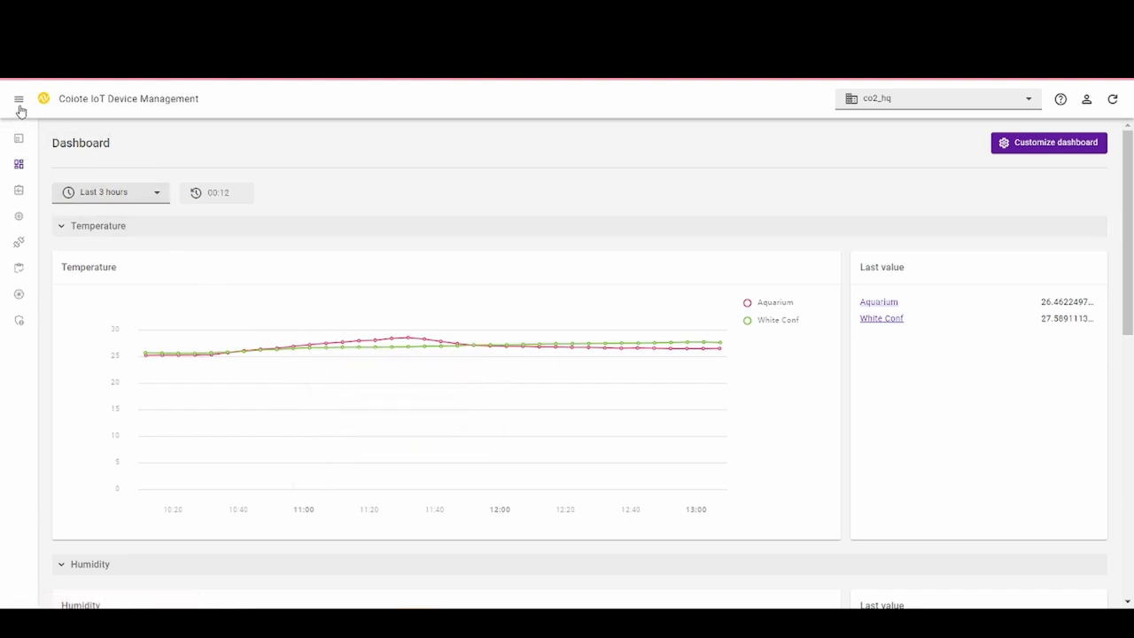
# Step: Go through the menu's Integrations to the Data Integration Center, listing the 'test' webhook
pyautogui.click(20, 99)
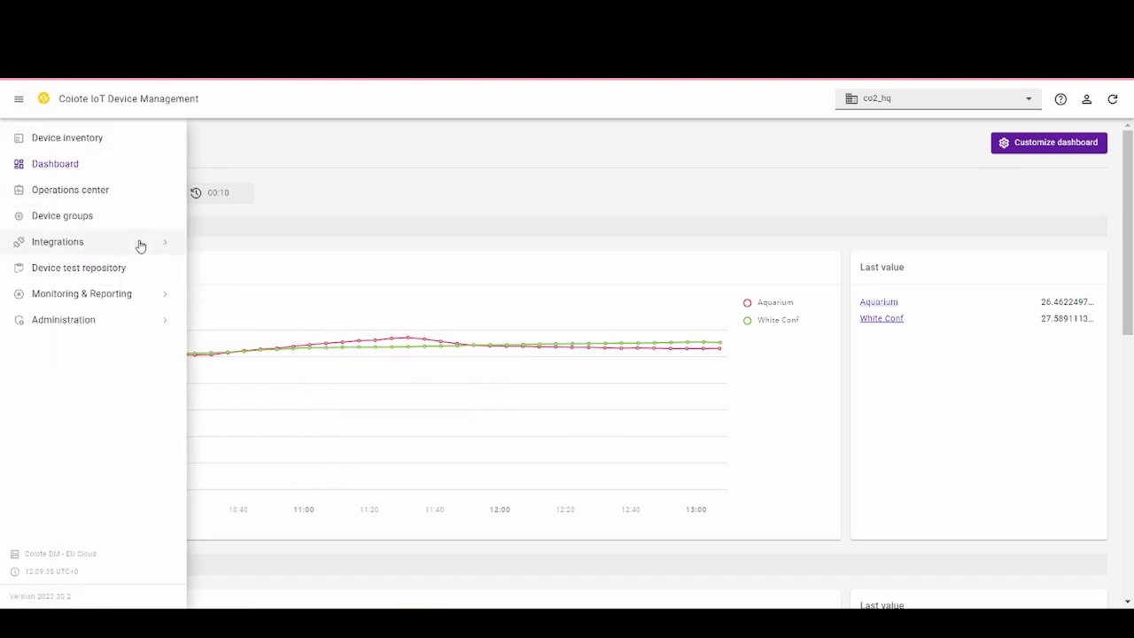
pyautogui.click(56, 242)
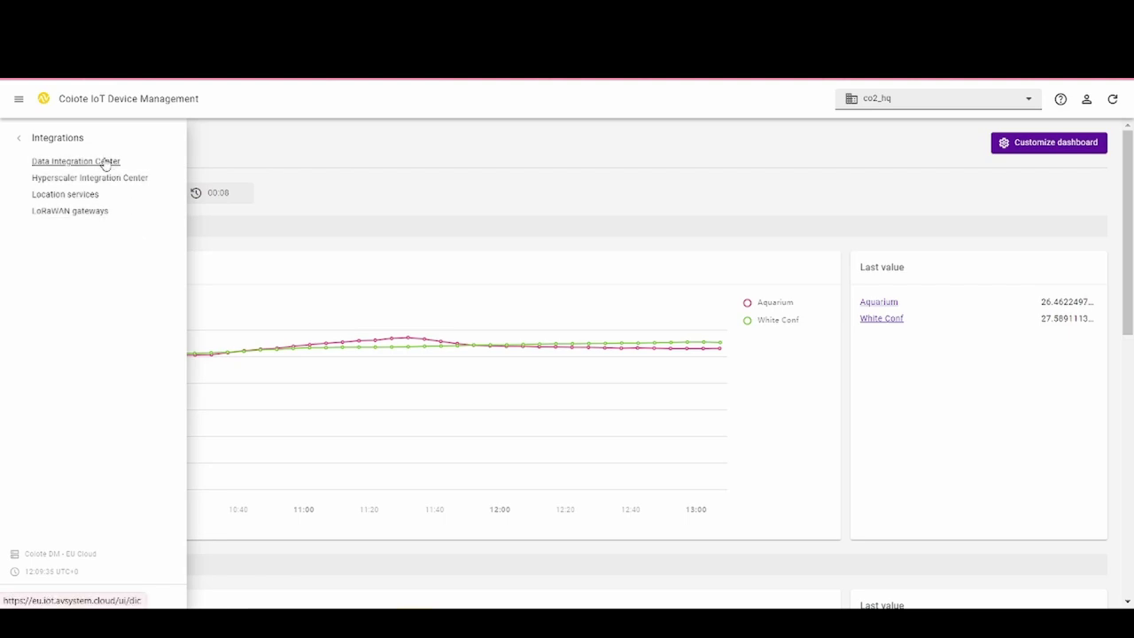
pyautogui.click(75, 161)
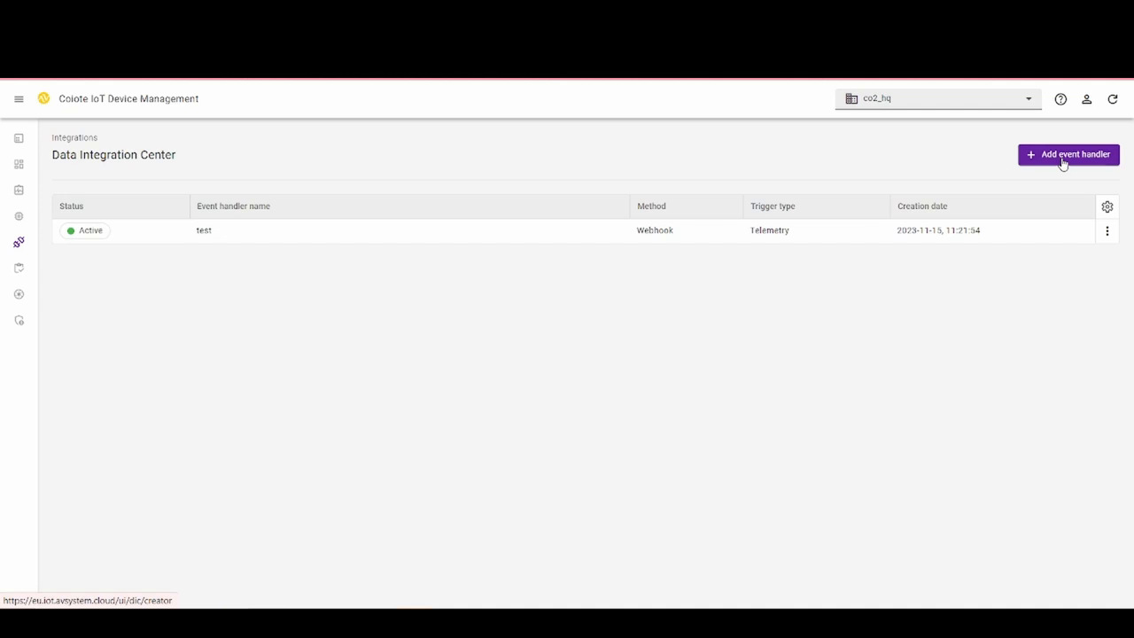
# Step: Add a Kafka event handler named 'temperature handler' and advance to the Events step
pyautogui.click(1068, 154)
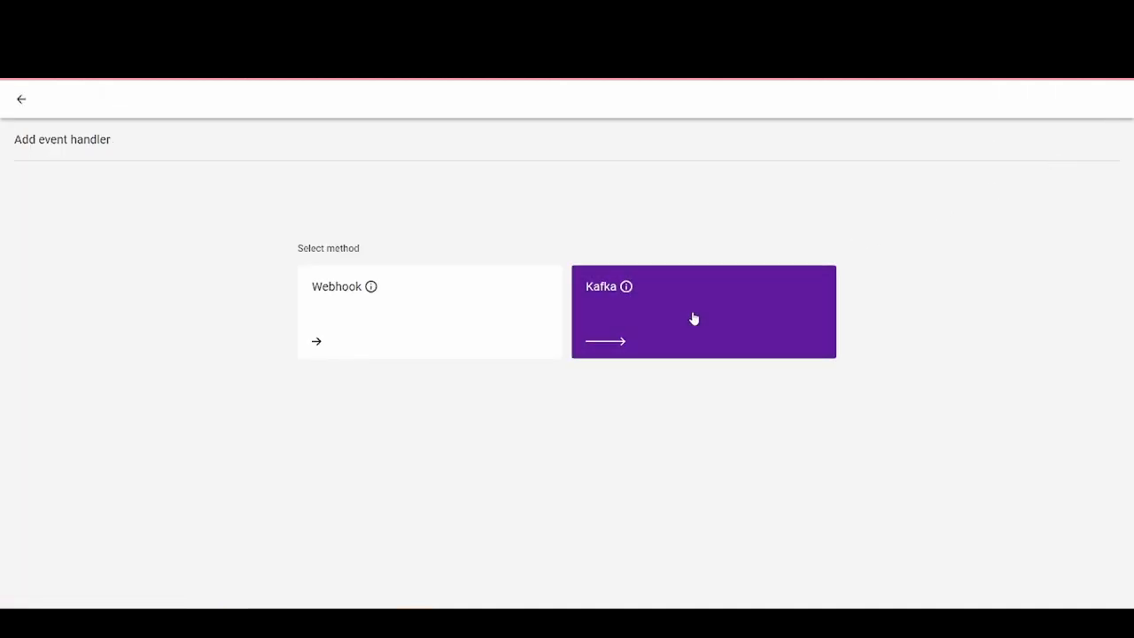
pyautogui.click(702, 312)
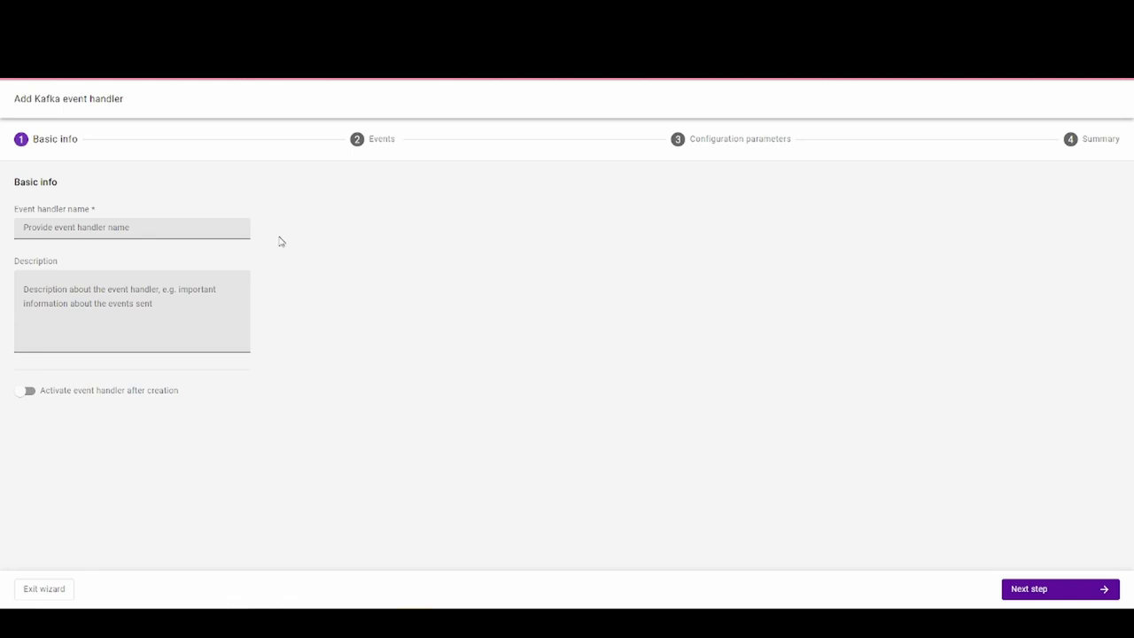
pyautogui.write('tempro')
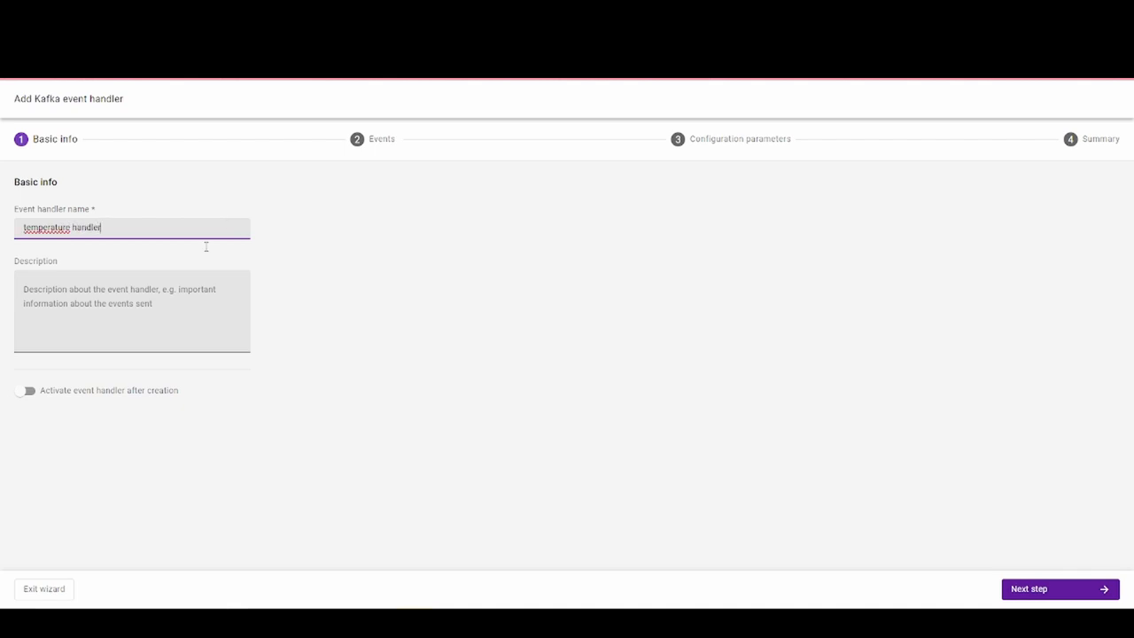
pyautogui.click(1053, 588)
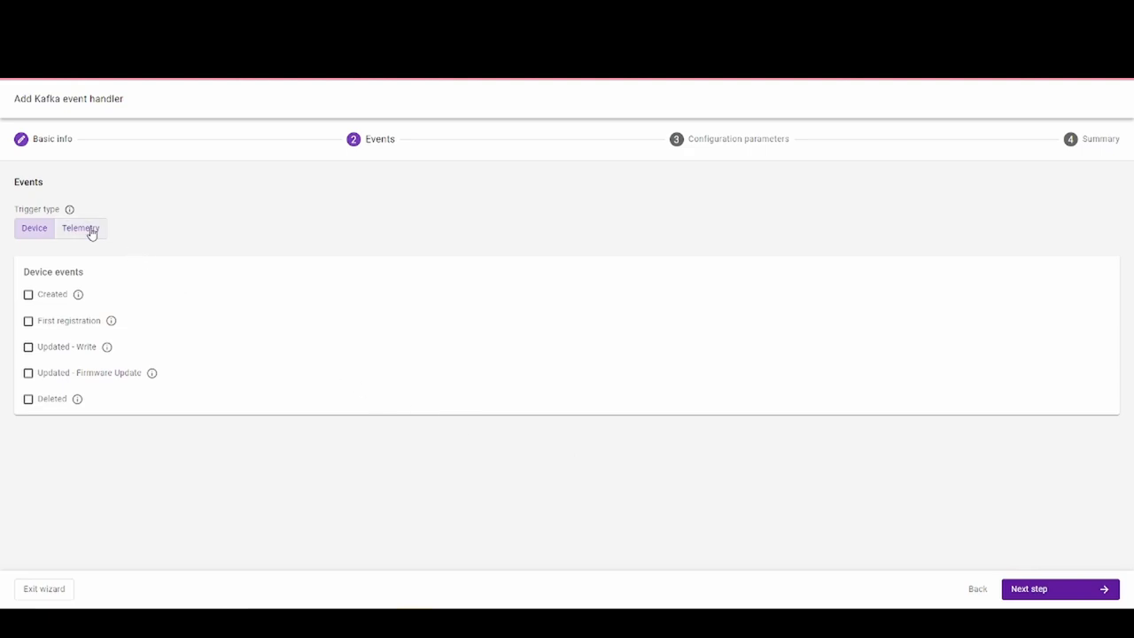
# Step: Trigger on telemetry for /5700 temperature Sensor Value, dismissing Add missing objects without adding
pyautogui.click(81, 227)
pyautogui.write('temp')
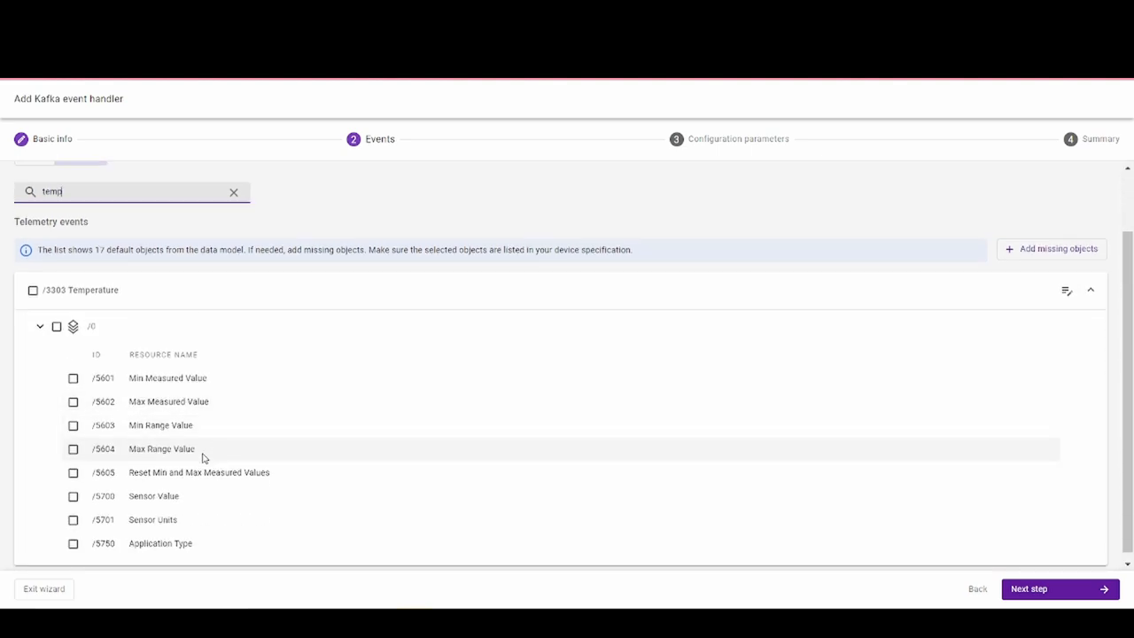
pyautogui.click(71, 496)
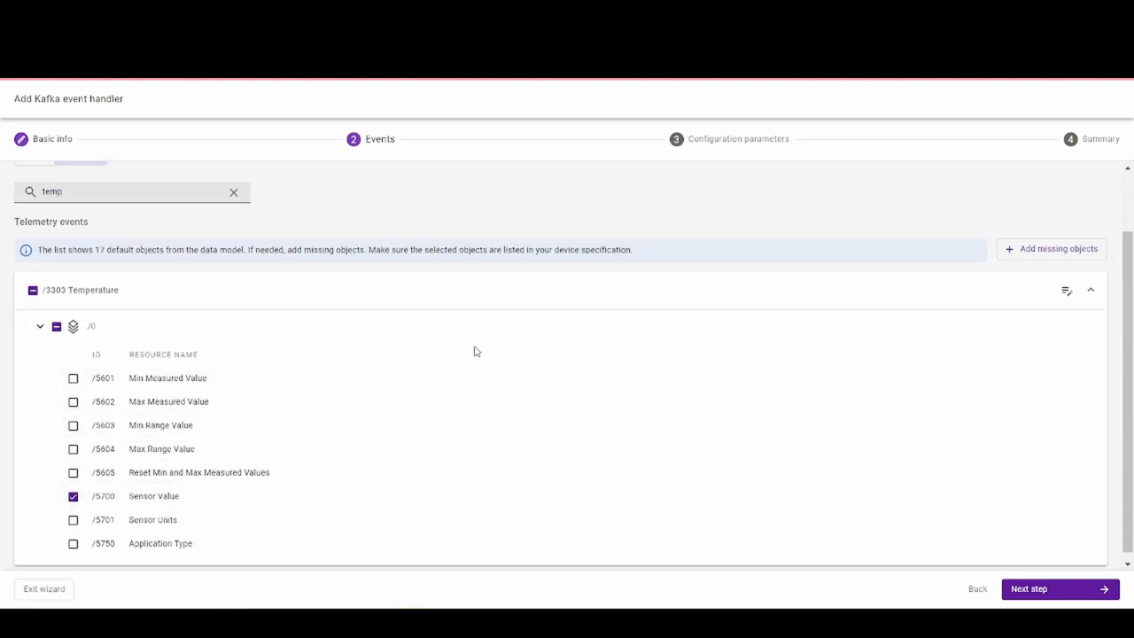
pyautogui.click(1051, 249)
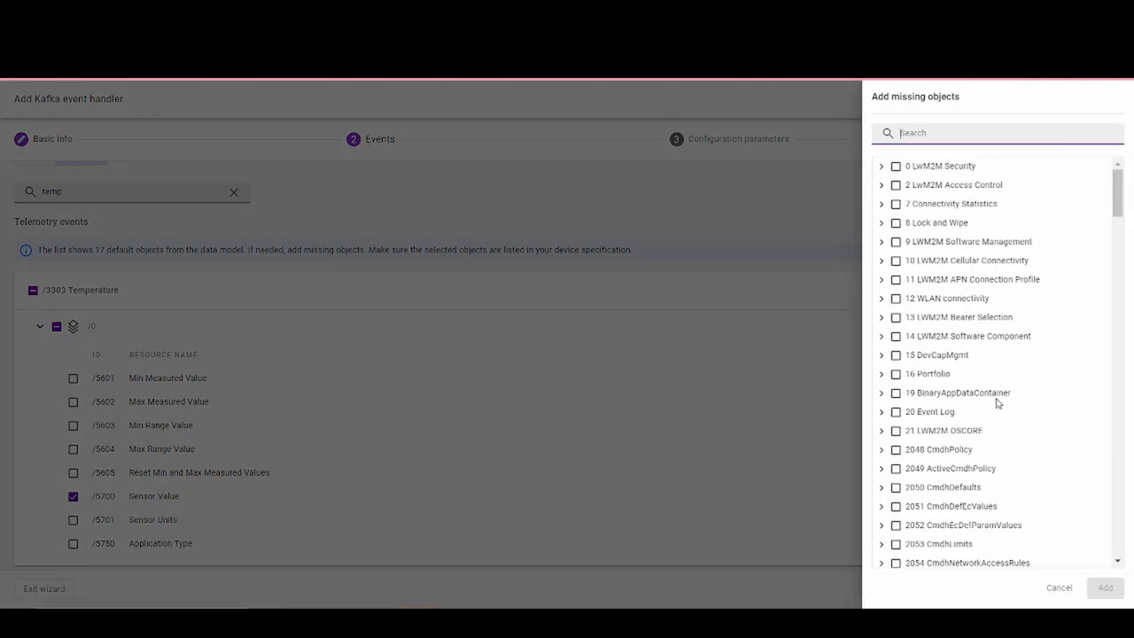
pyautogui.scroll(-3)
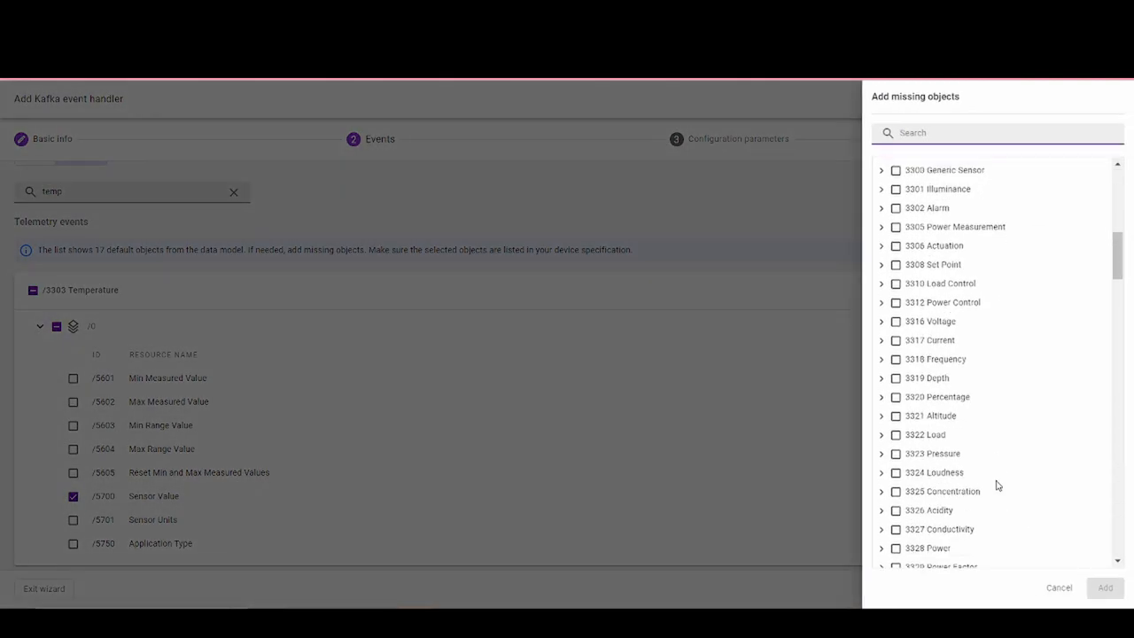
pyautogui.scroll(-3)
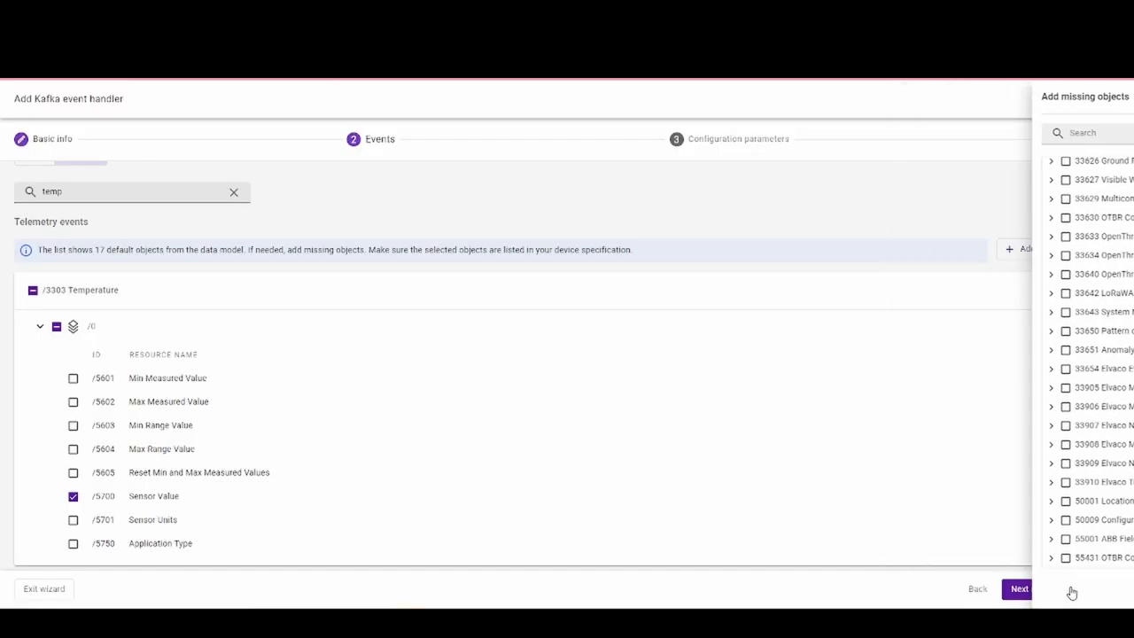
pyautogui.click(1028, 589)
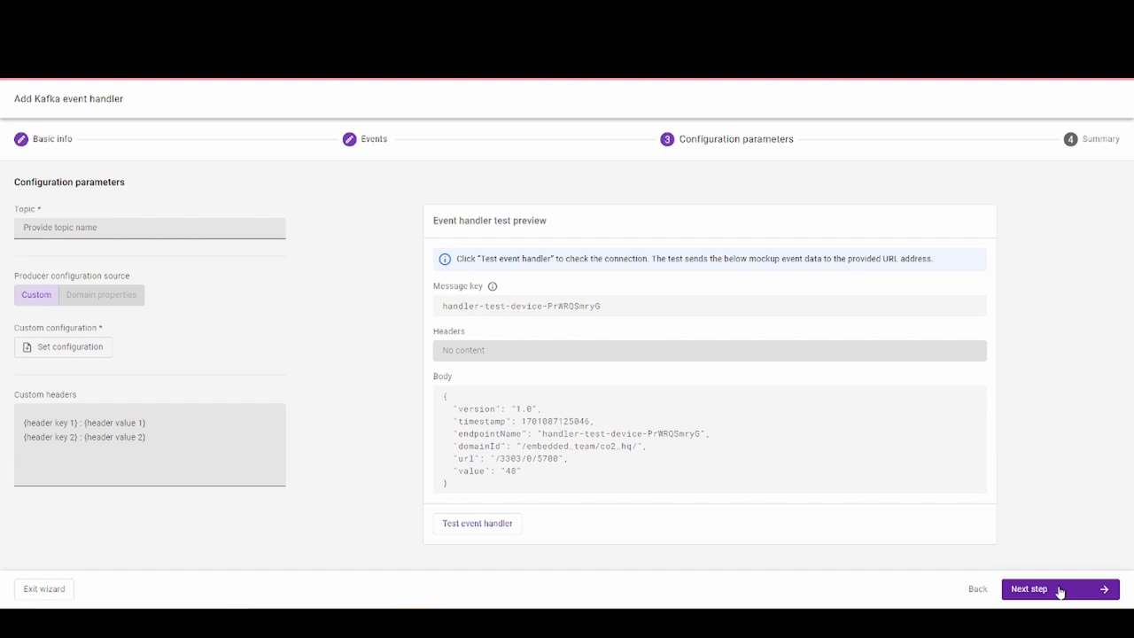
# Step: Add the custom header 'Videos: tutorial' to the Kafka event handler
pyautogui.click(173, 436)
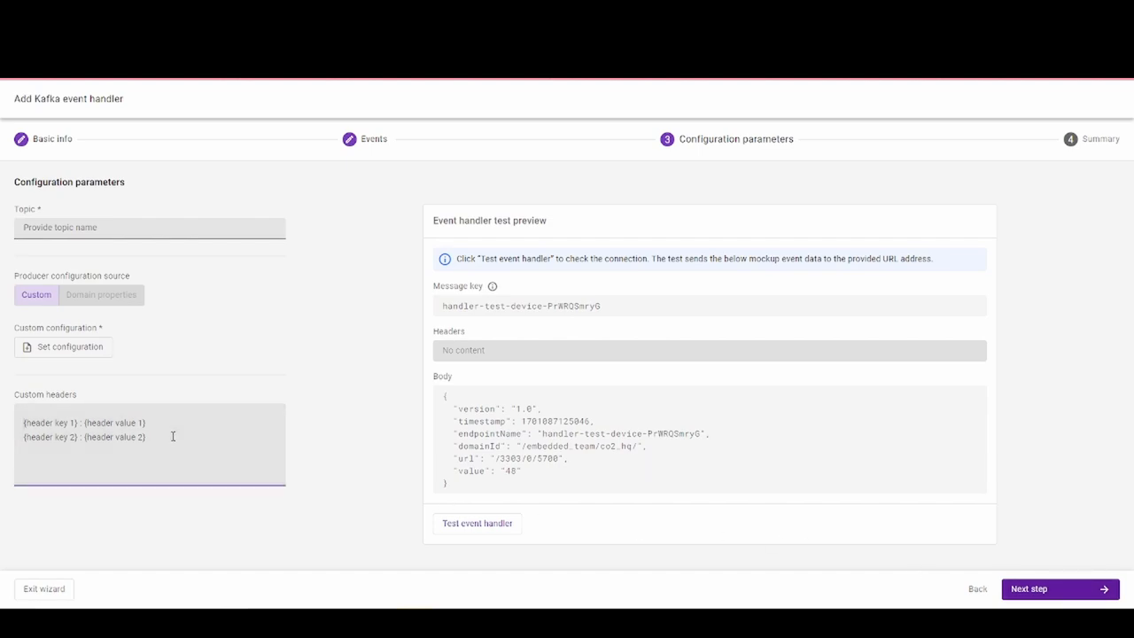
pyautogui.write('Videos: tutoria')
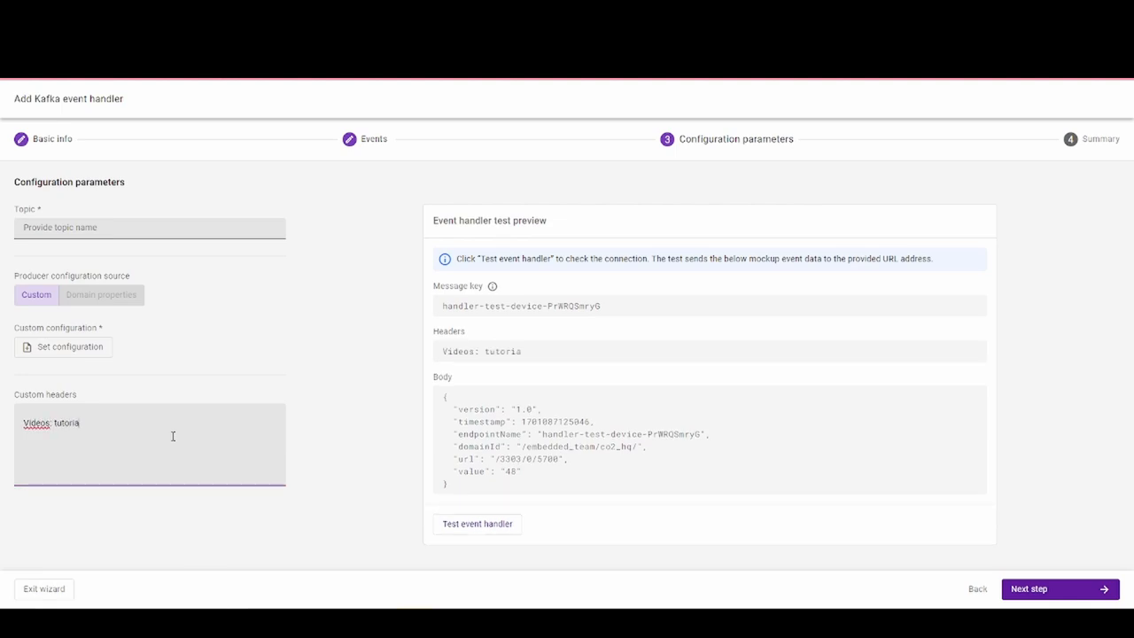
pyautogui.write('l')
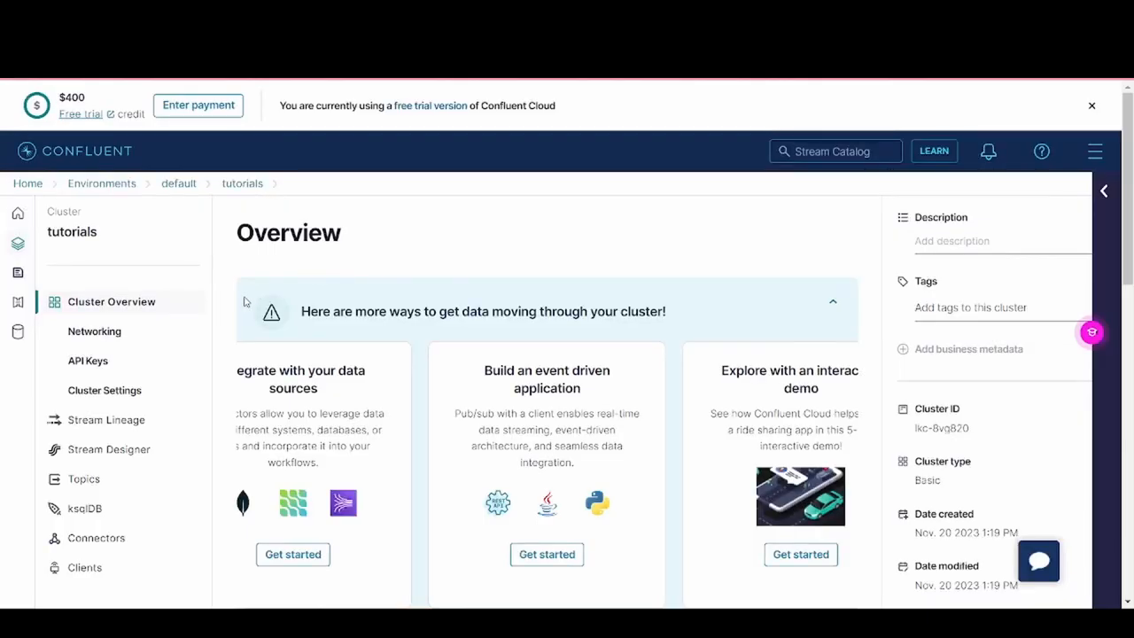
# Step: Inspect the Kafka topic in the tutorials cluster, then go to its Clients page
pyautogui.click(84, 480)
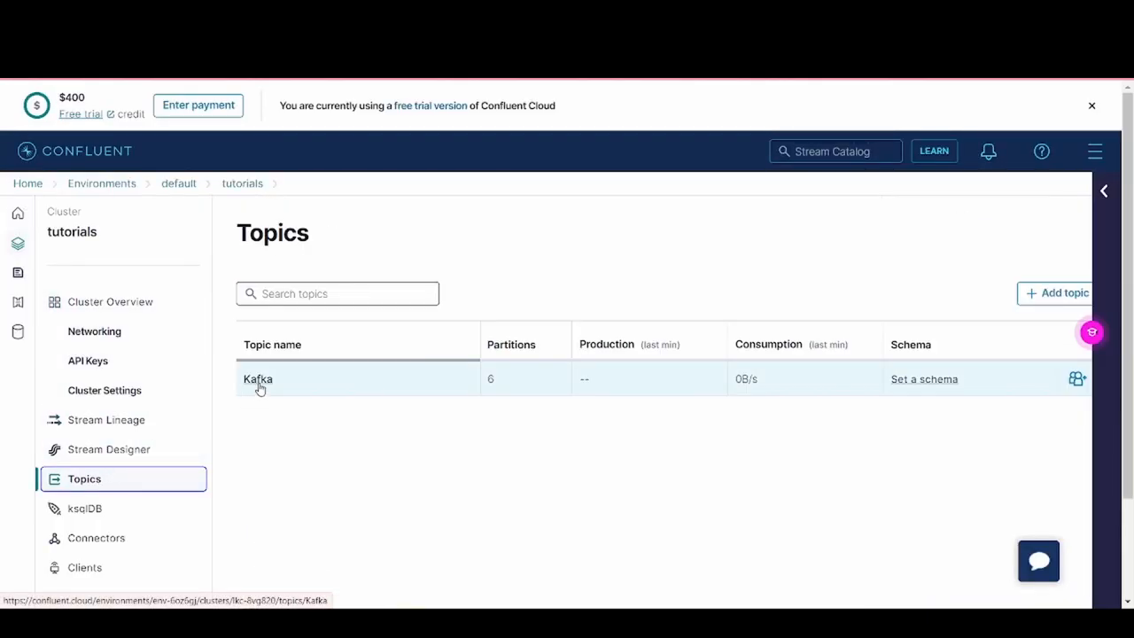
pyautogui.click(258, 379)
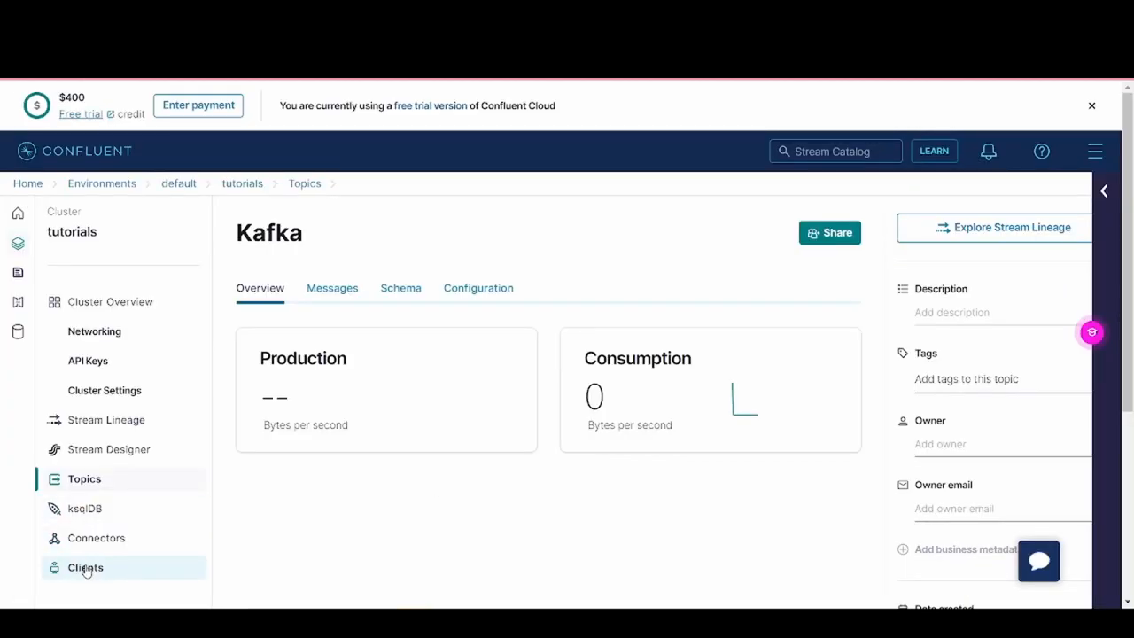
pyautogui.click(85, 568)
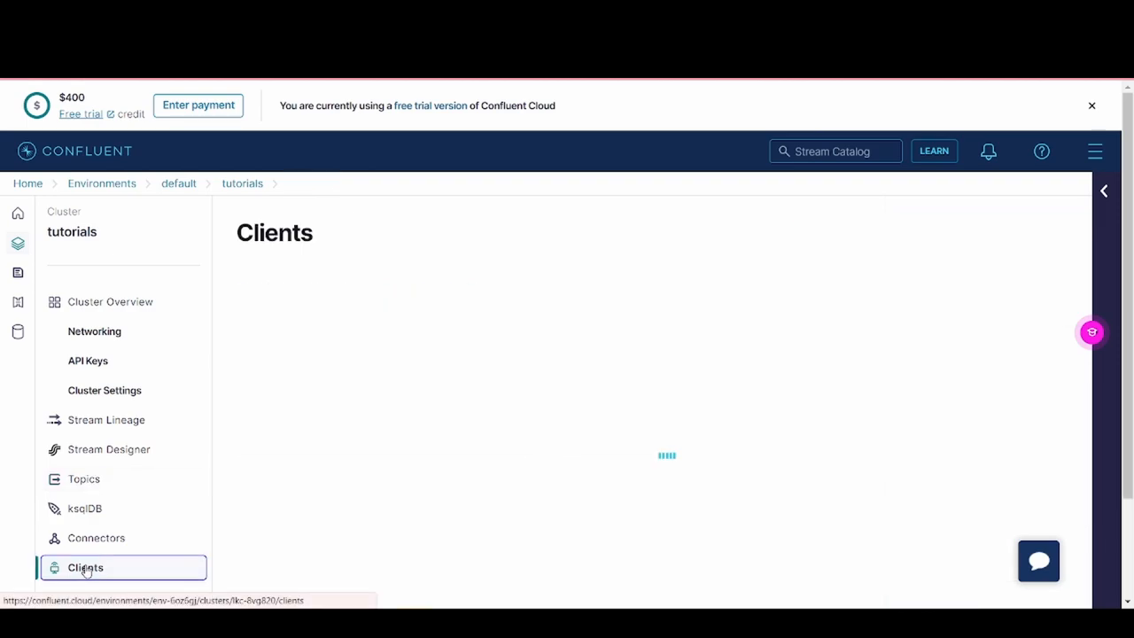
pyautogui.click(85, 568)
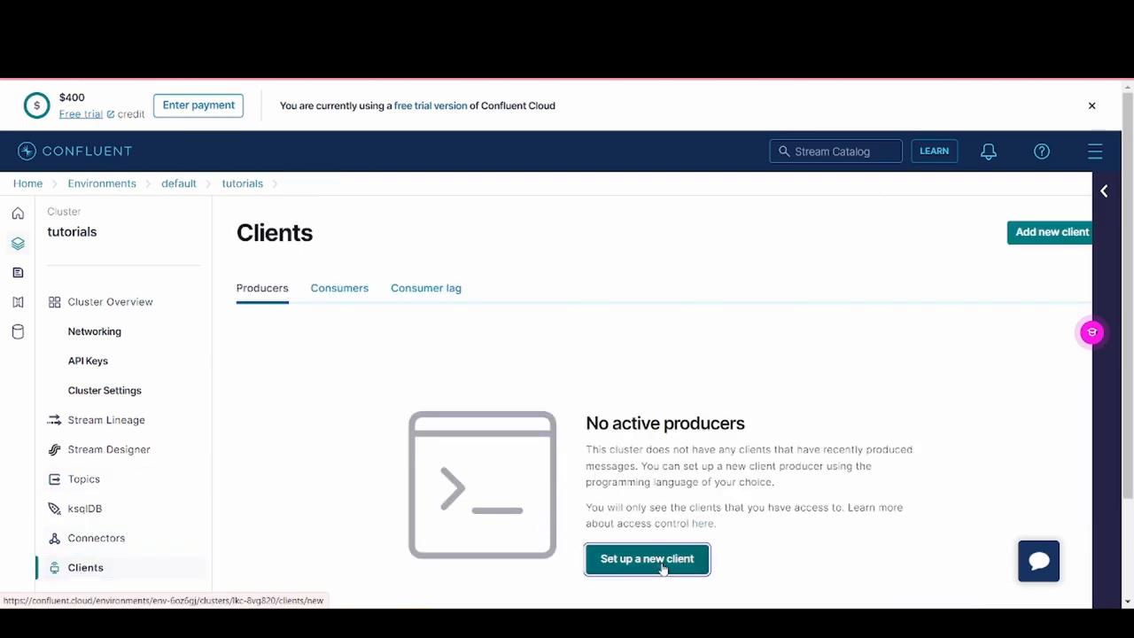
# Step: Set up a new client by creating and downloading a Kafka cluster API key
pyautogui.click(647, 559)
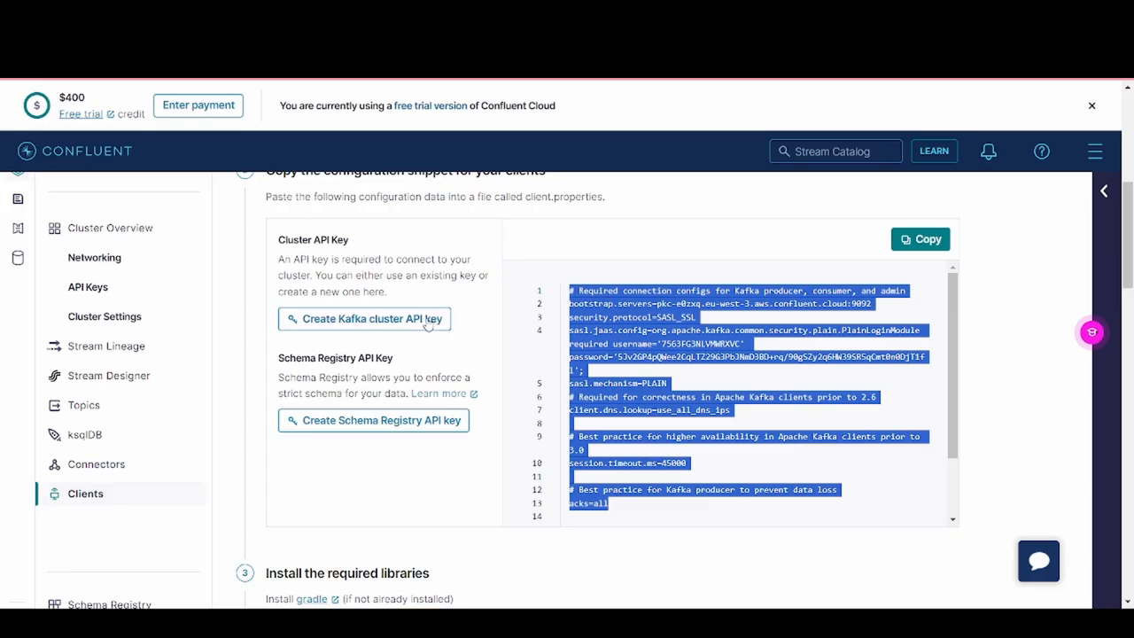
pyautogui.click(364, 318)
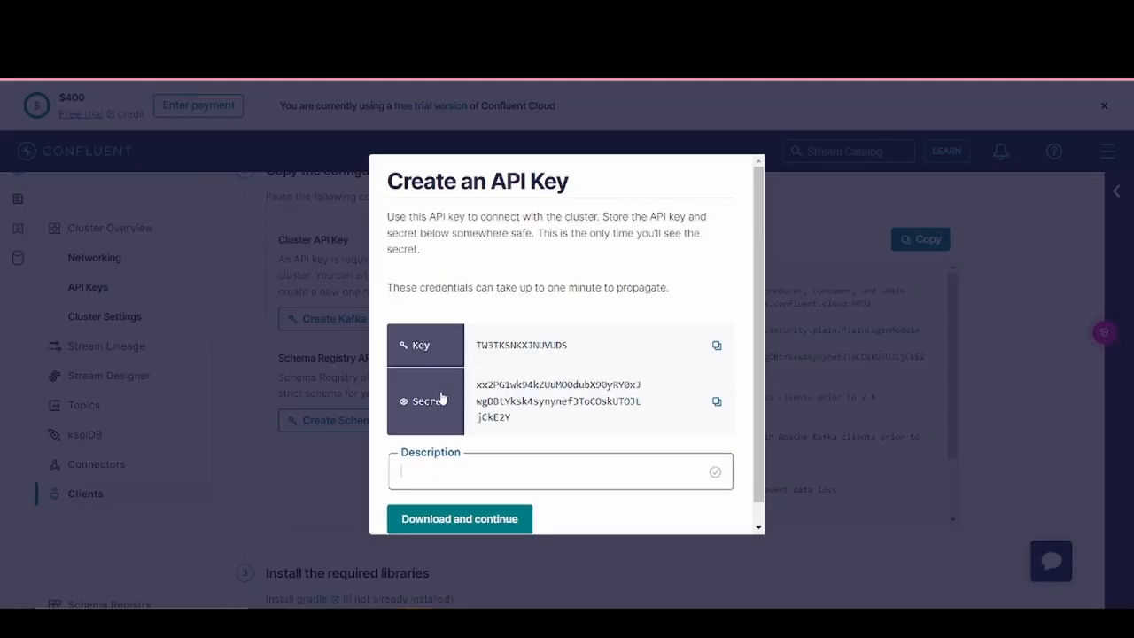
pyautogui.click(459, 518)
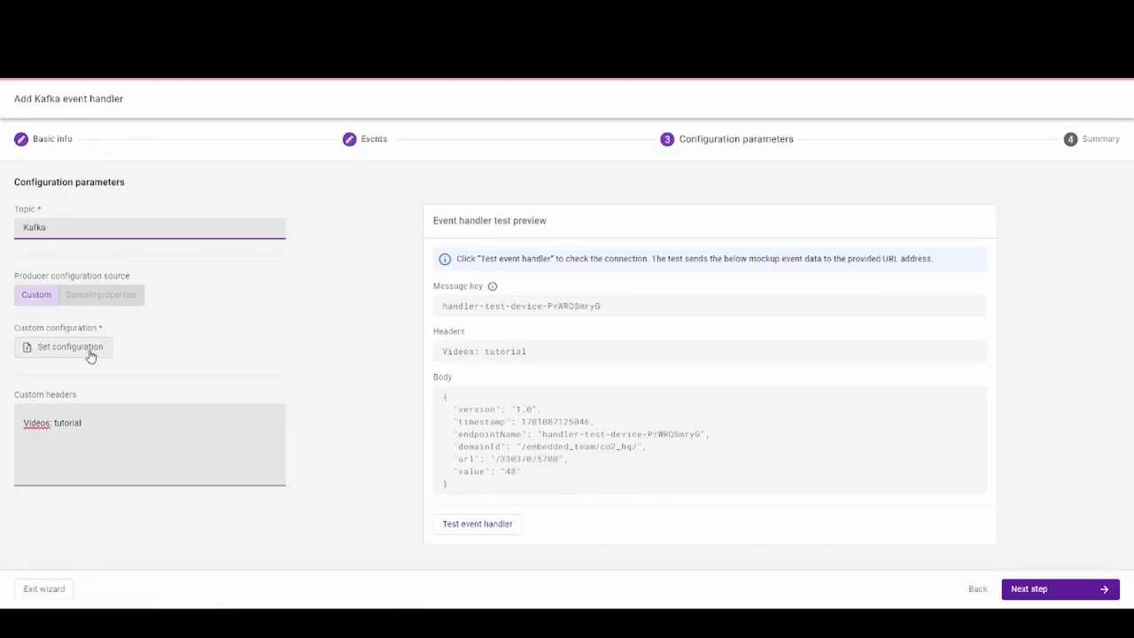
# Step: Save the pasted Confluent producer configuration and run a successful event handler test
pyautogui.click(69, 347)
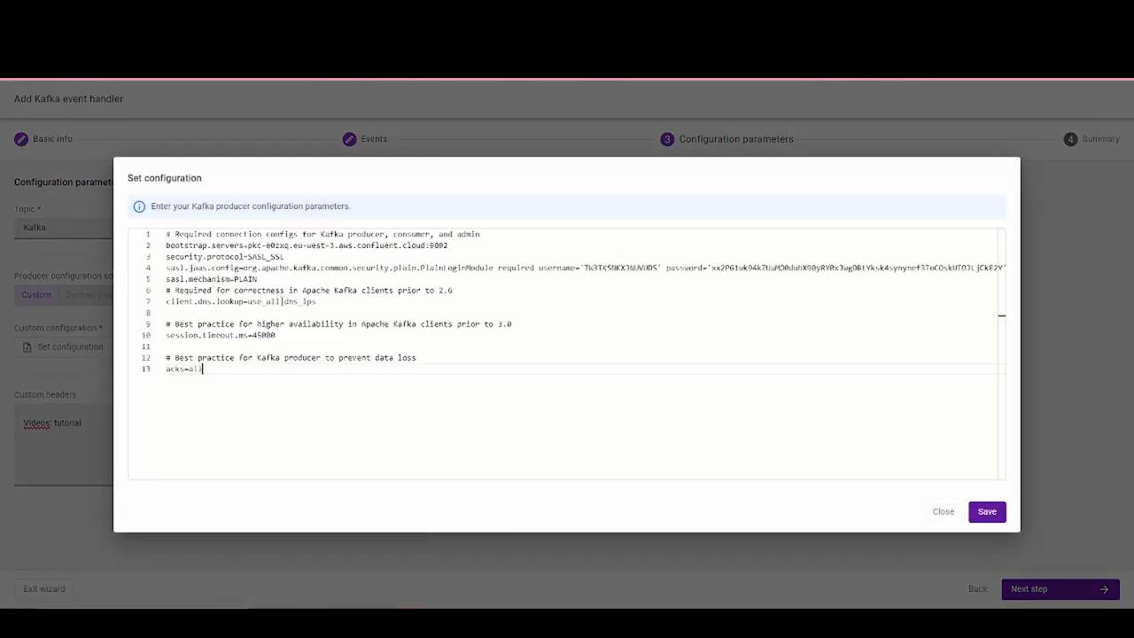
pyautogui.click(986, 512)
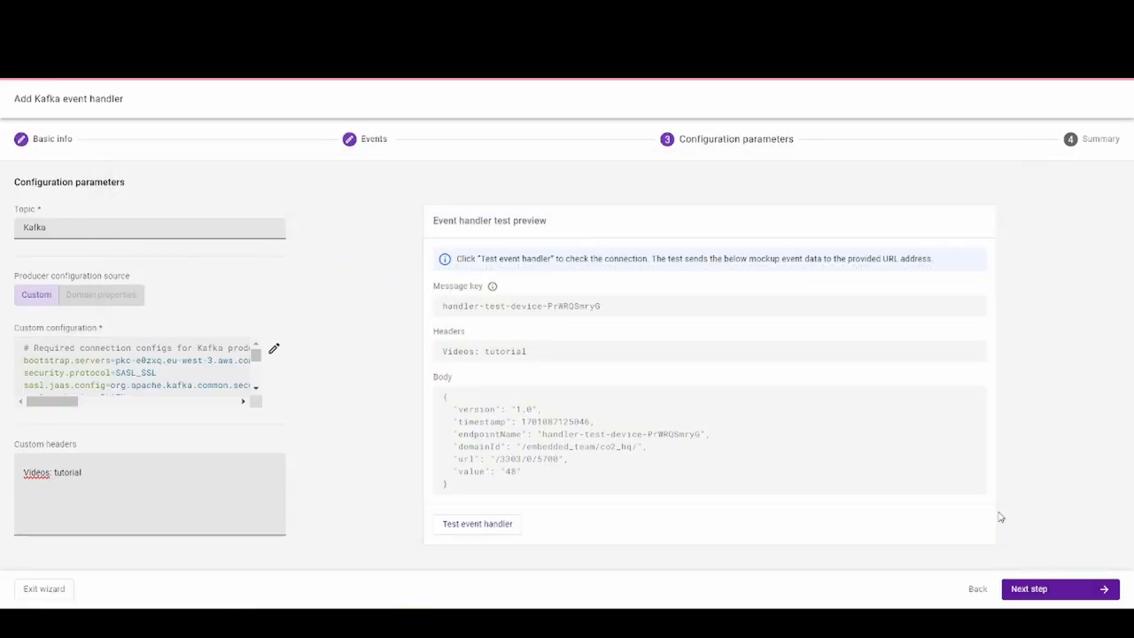
pyautogui.moveTo(101, 308)
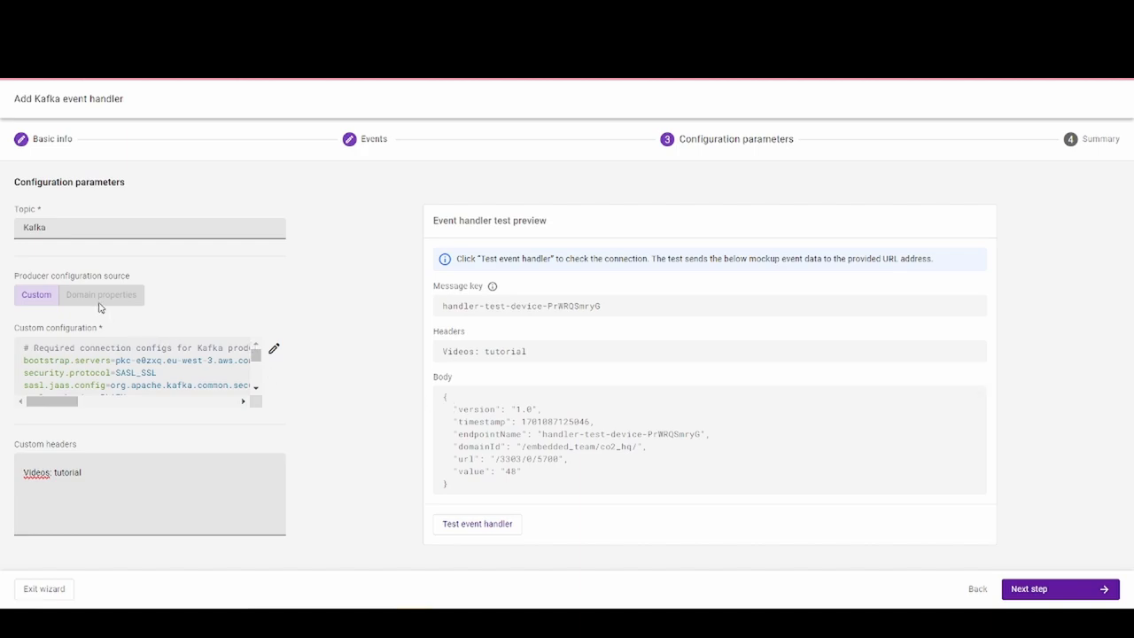
pyautogui.moveTo(100, 295)
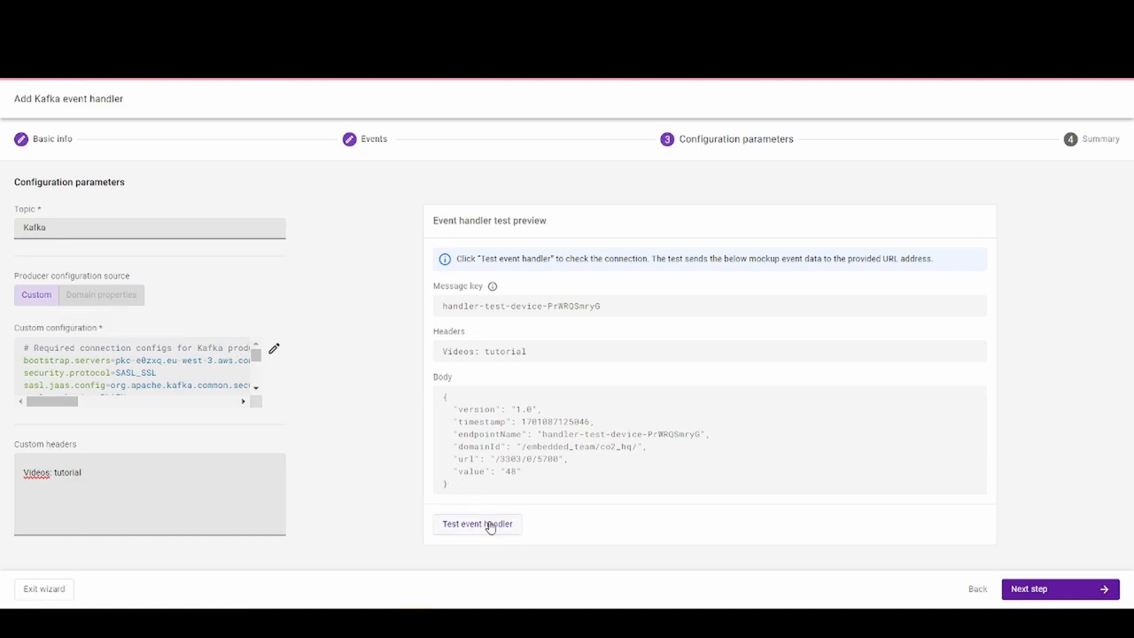
pyautogui.click(476, 524)
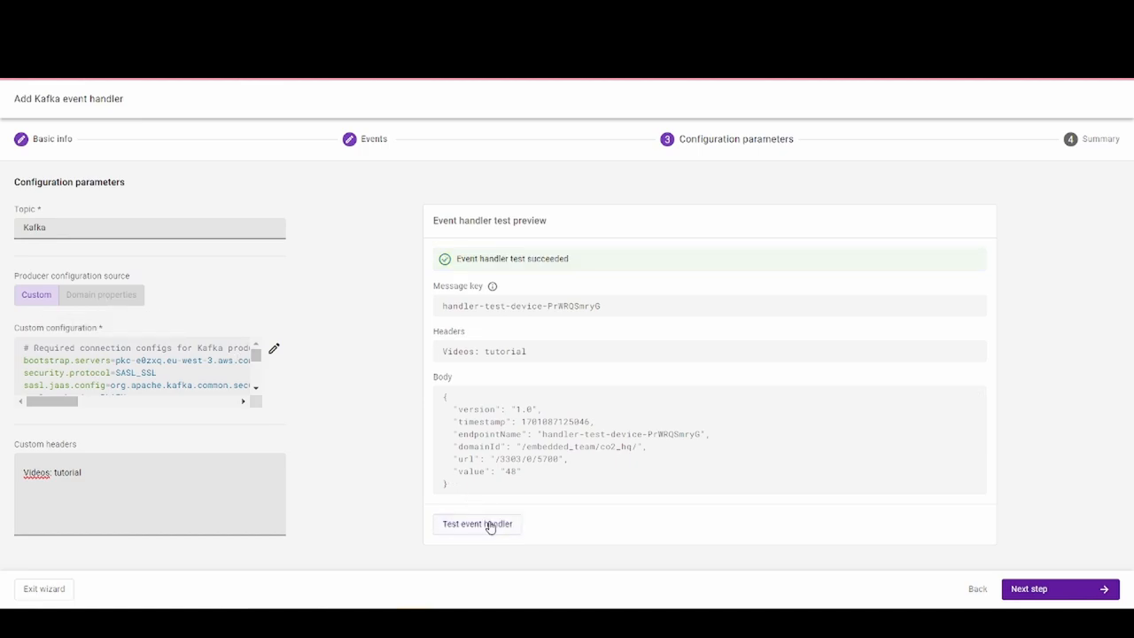
pyautogui.moveTo(824, 537)
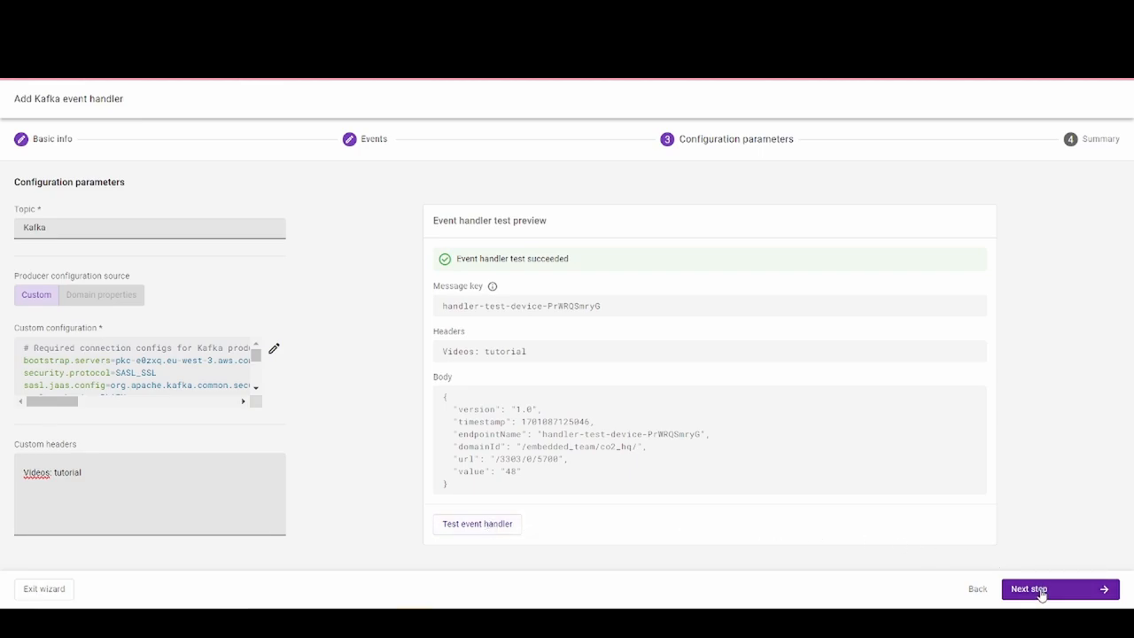
# Step: Review the temperature handler Summary and add the Kafka event handler
pyautogui.click(1047, 590)
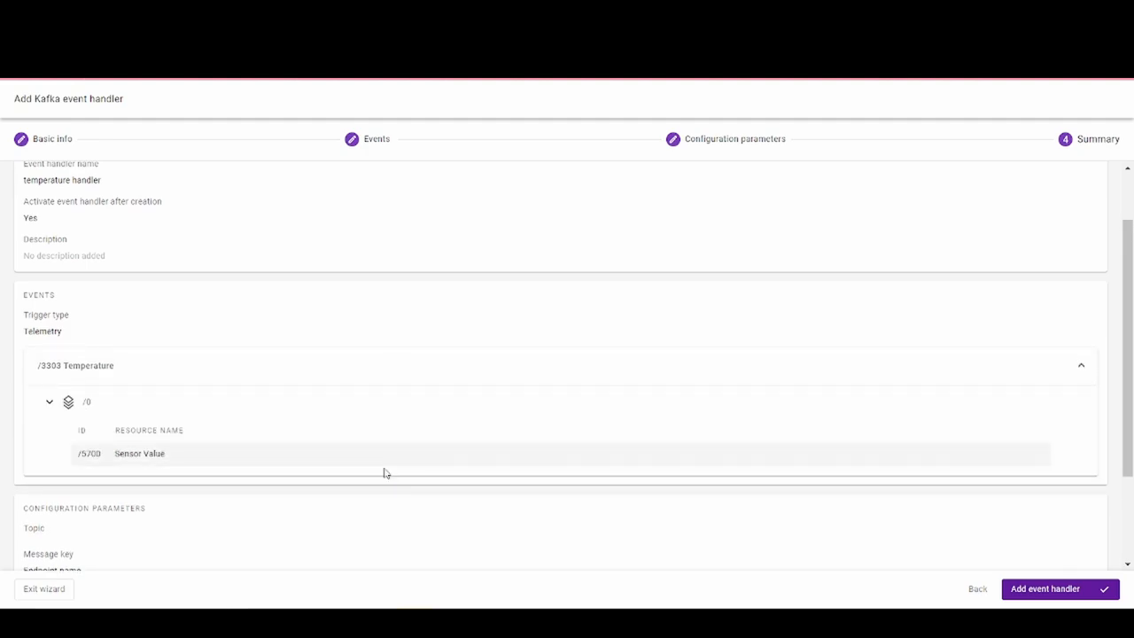
pyautogui.click(1048, 589)
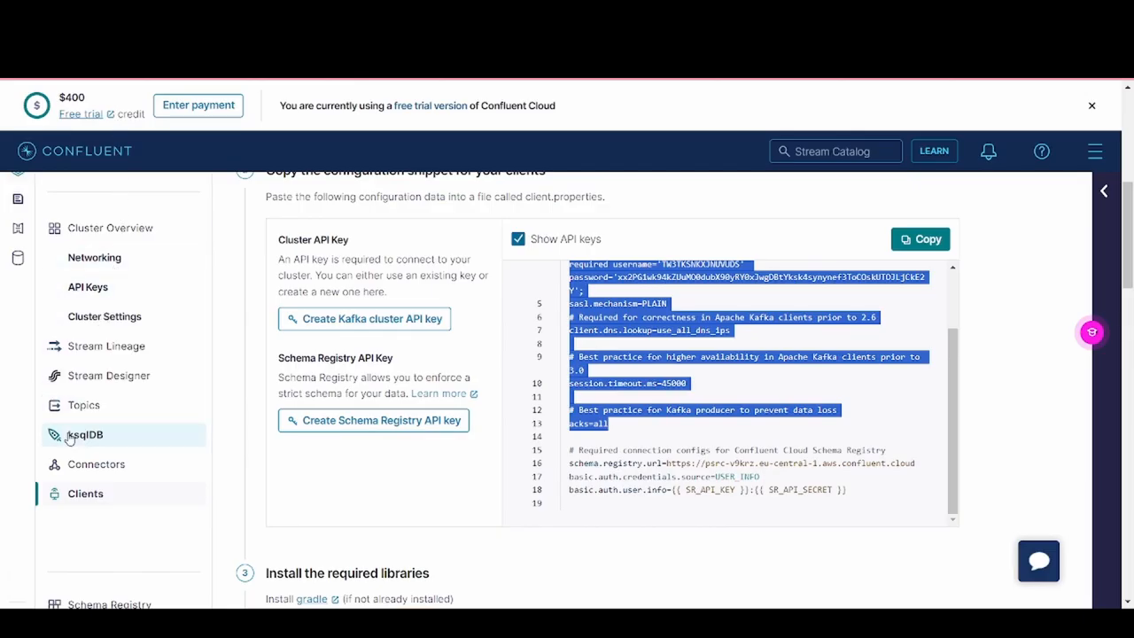
# Step: Open the Kafka topic's Messages tab from the cluster's Topics list
pyautogui.click(83, 406)
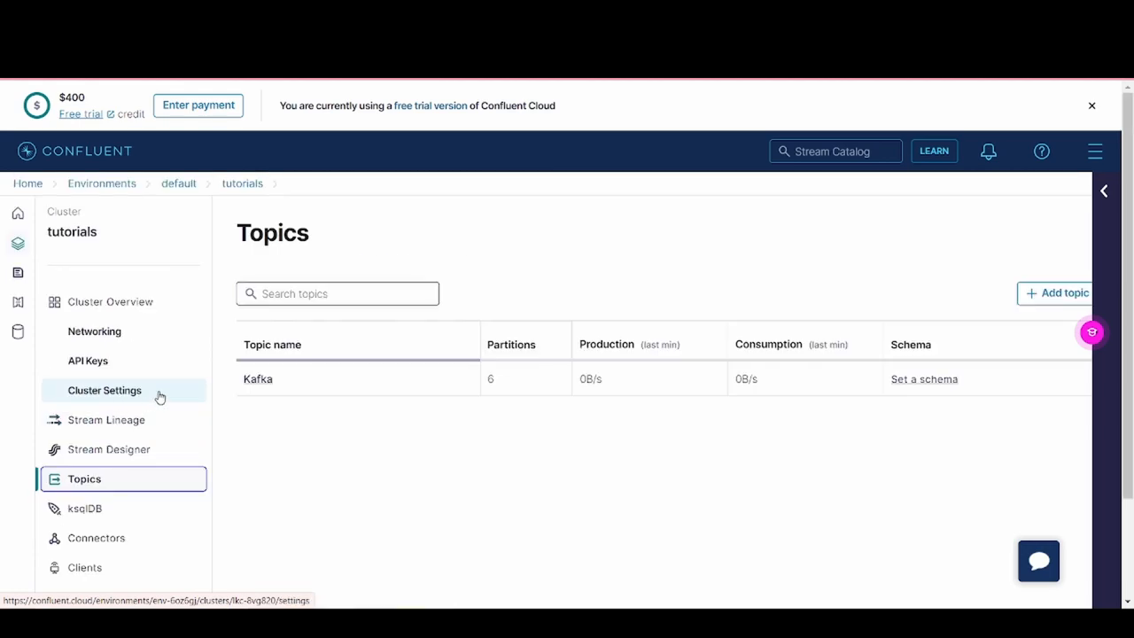
pyautogui.click(258, 379)
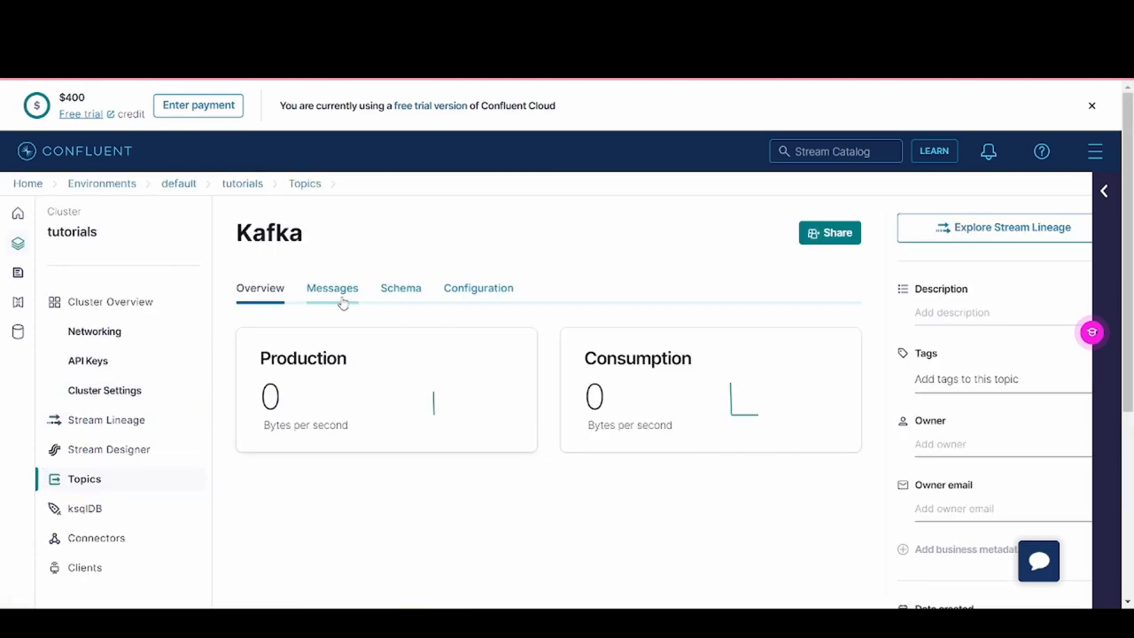
pyautogui.click(332, 288)
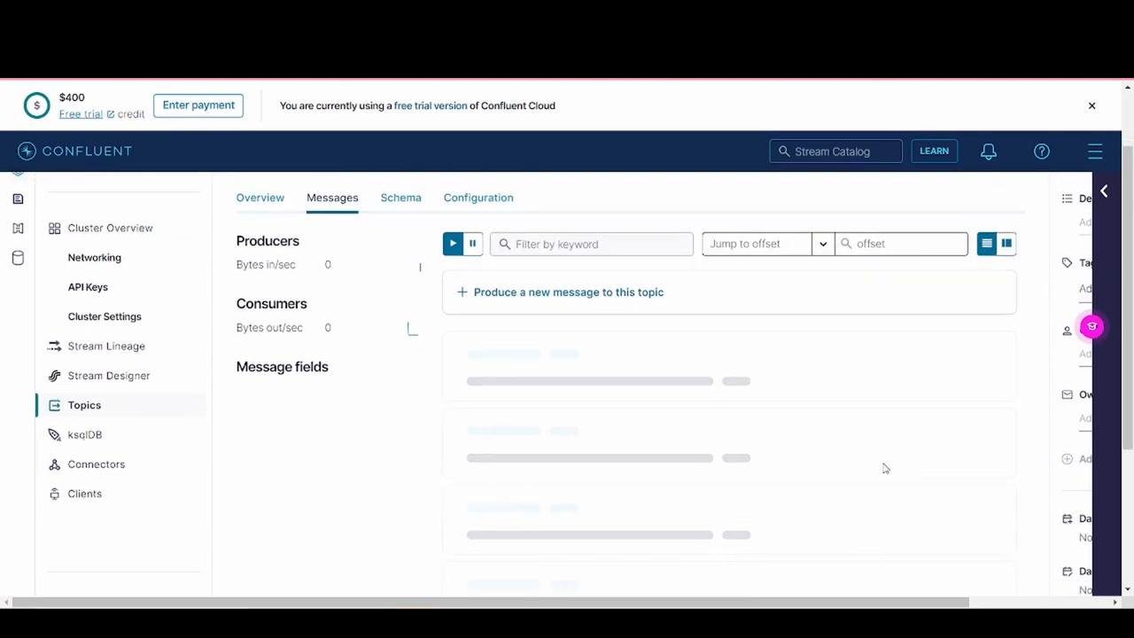